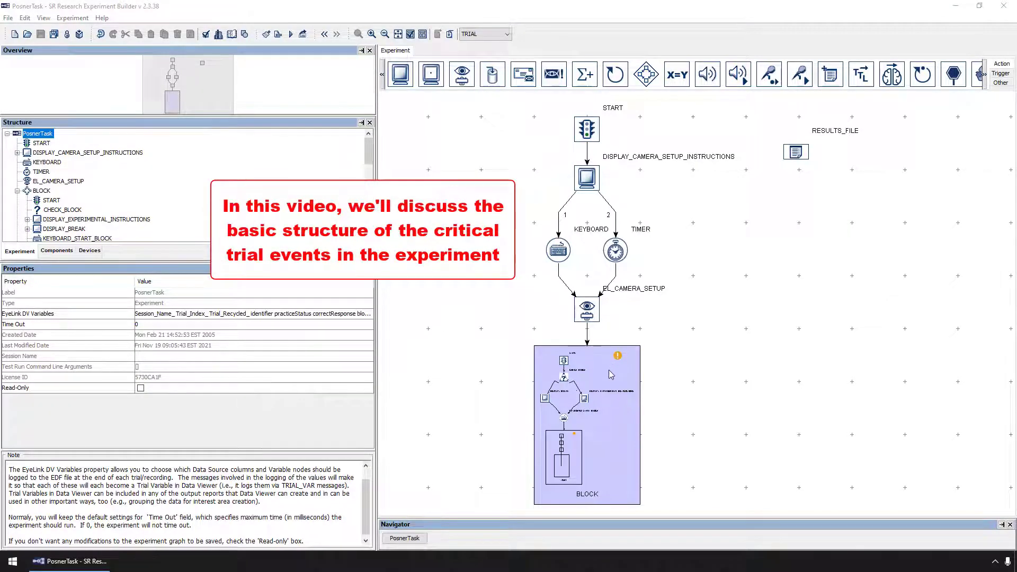
Drill into BLOCK, then TRIAL, then RECORDING to show the trial's event nodes and variables.
double_click(586, 424)
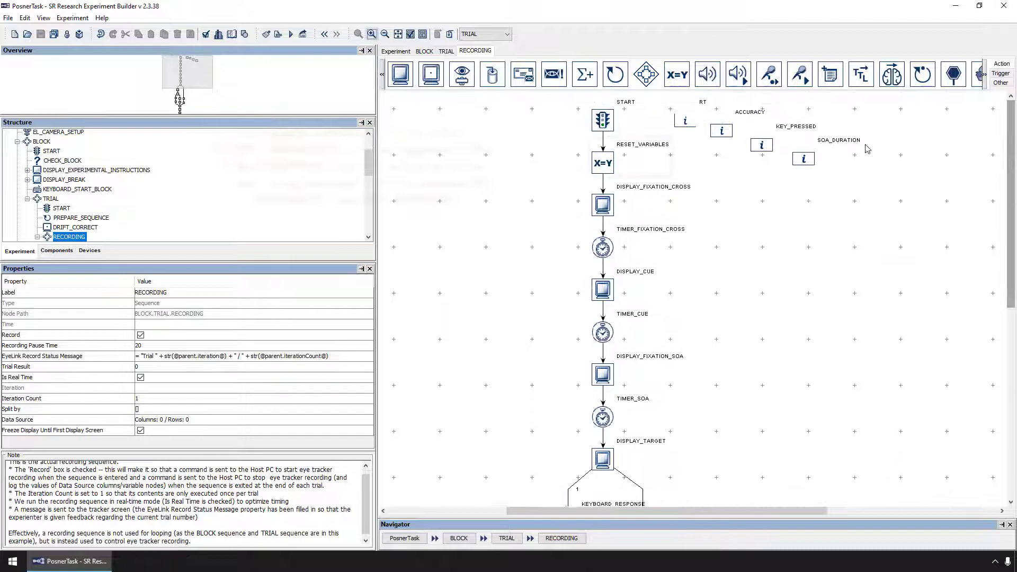
Open RESET_VARIABLES' value list: SOA_DURATION randomized; RT, ACCURACY, KEY_PRESSED reset.
click(601, 161)
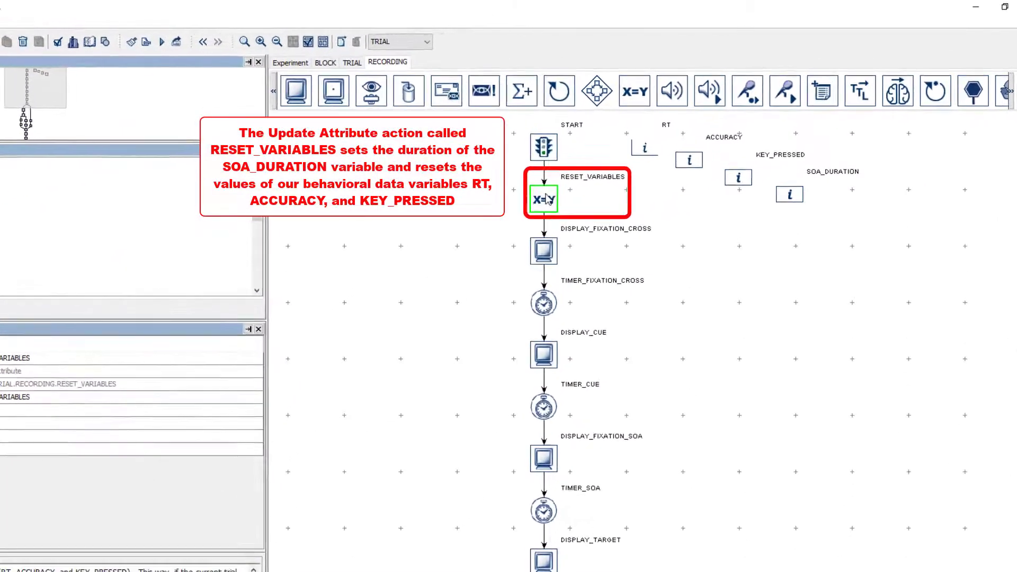
double_click(543, 200)
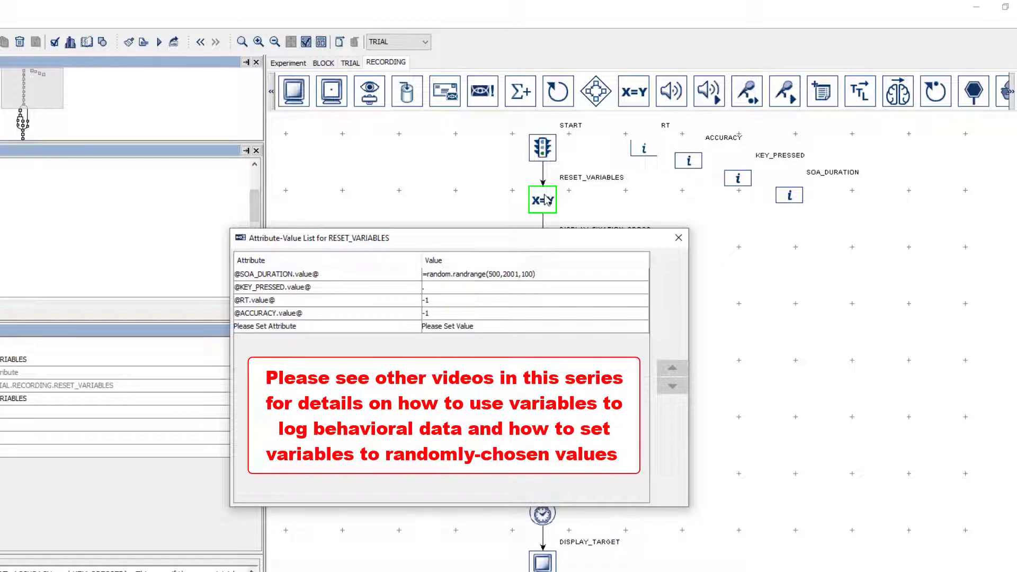
Close the value list and view DISPLAY_FIXATION_CROSS's cross and placeholder boxes.
click(679, 238)
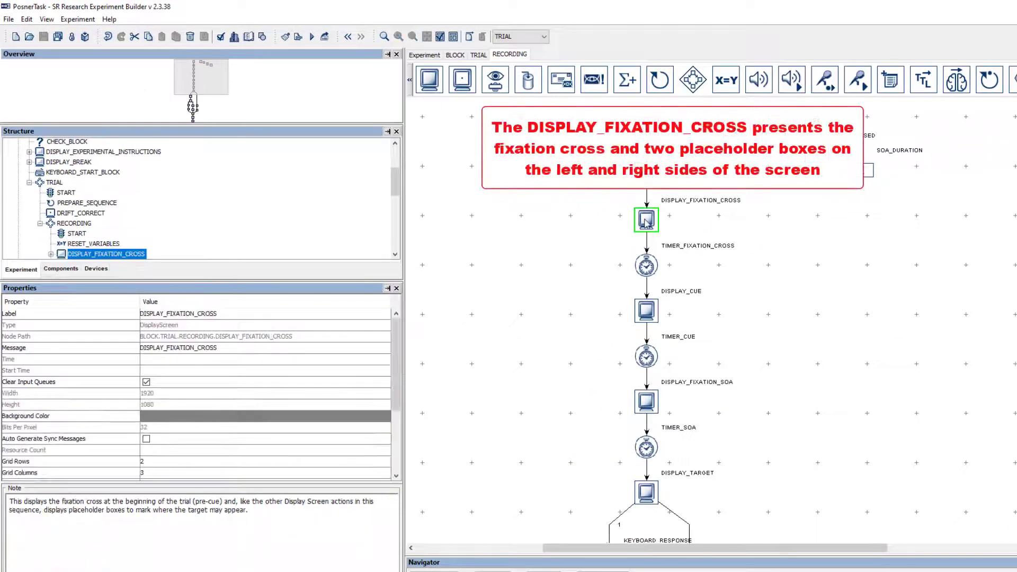
double_click(645, 219)
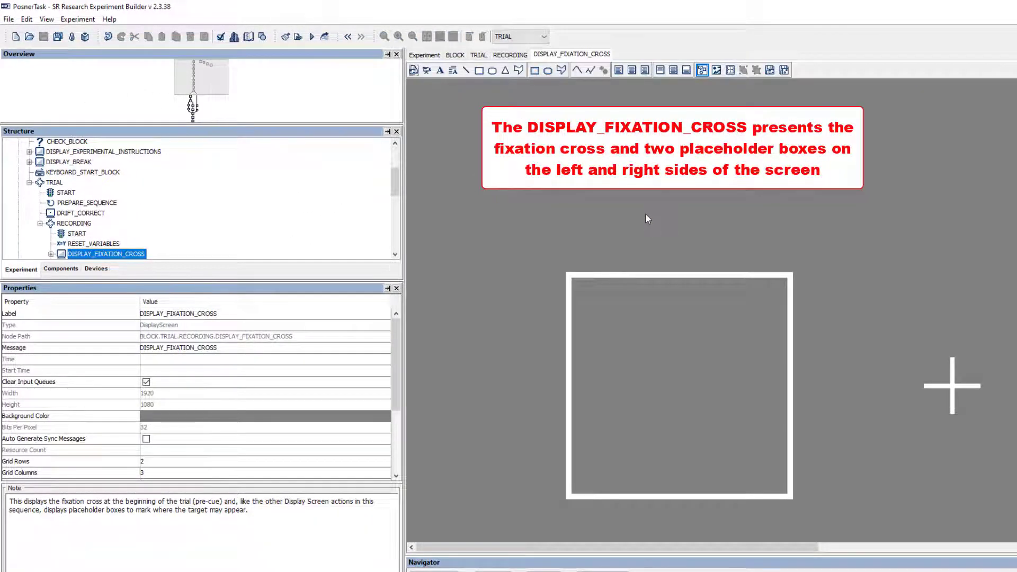
click(714, 70)
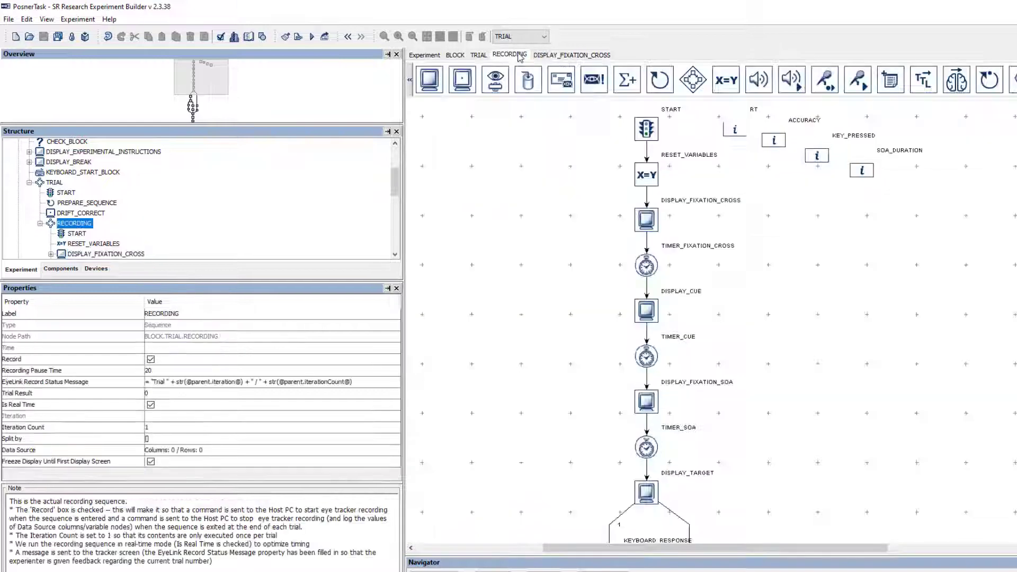
Confirm TIMER_FIXATION_CROSS lasts 1000 ms, then view the DISPLAY_CUE screen's yellow arrow.
click(645, 265)
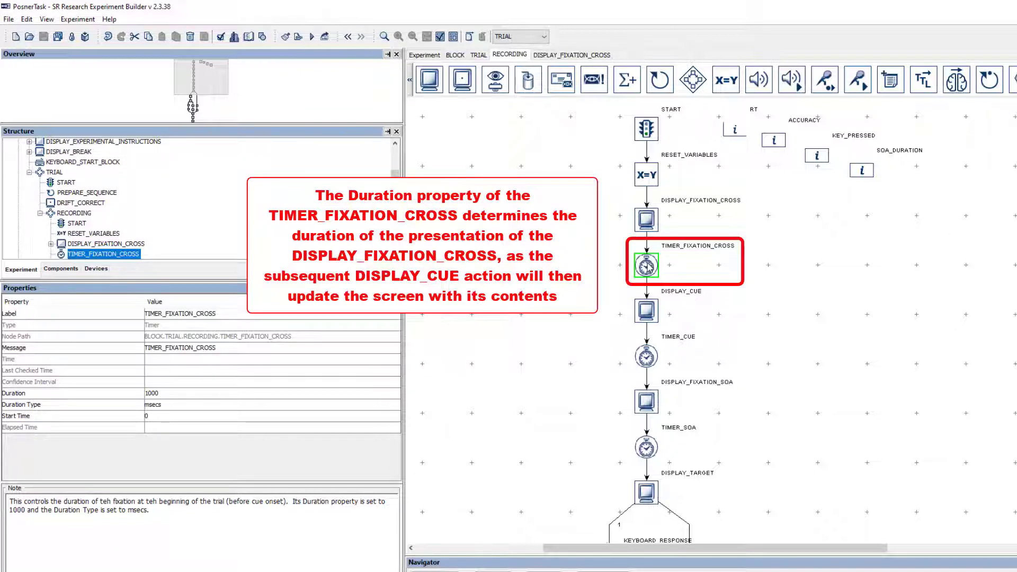
click(85, 393)
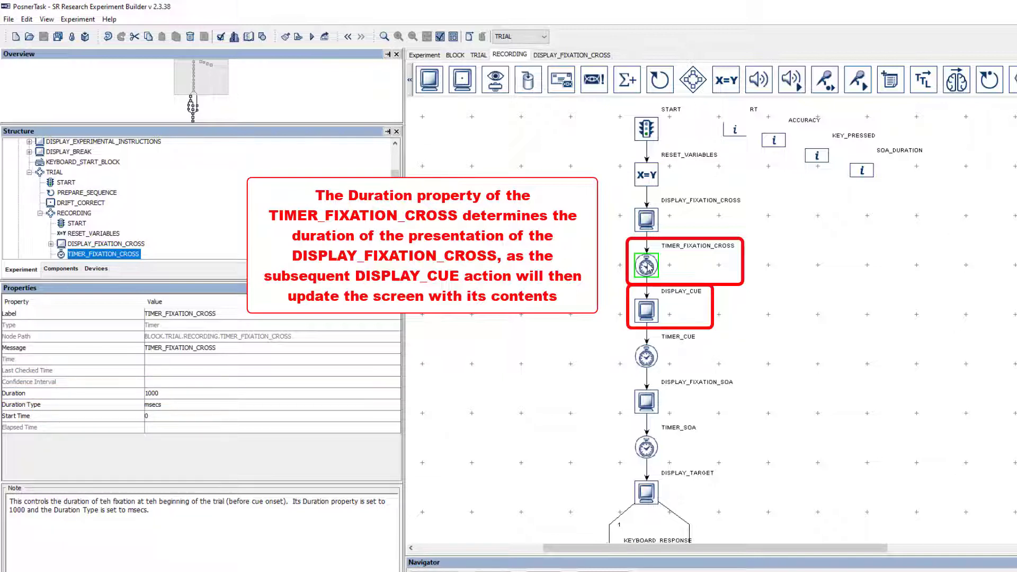
click(645, 310)
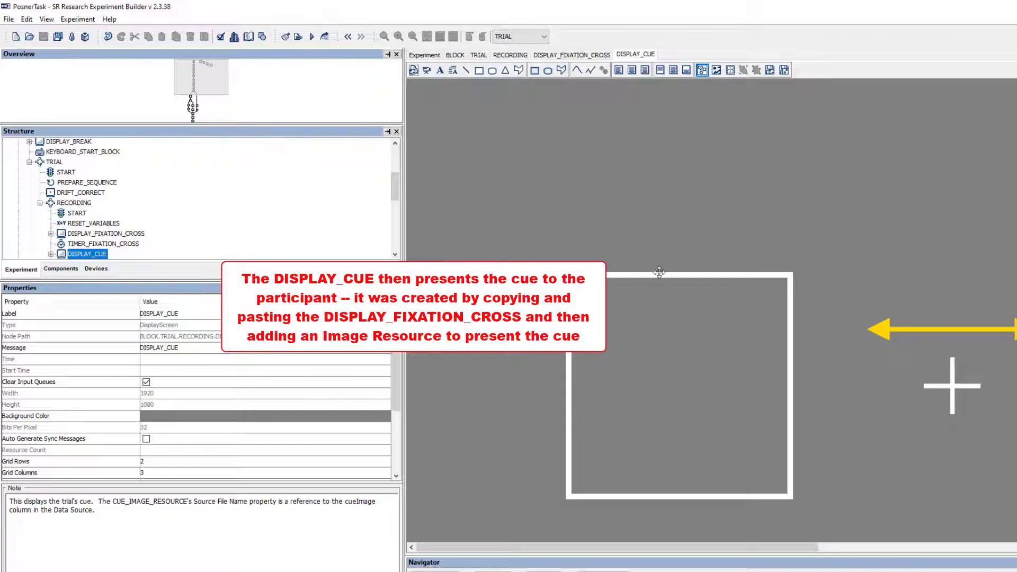
Fit the whole cue screen in view, then confirm TIMER_CUE's 500 ms duration.
click(716, 70)
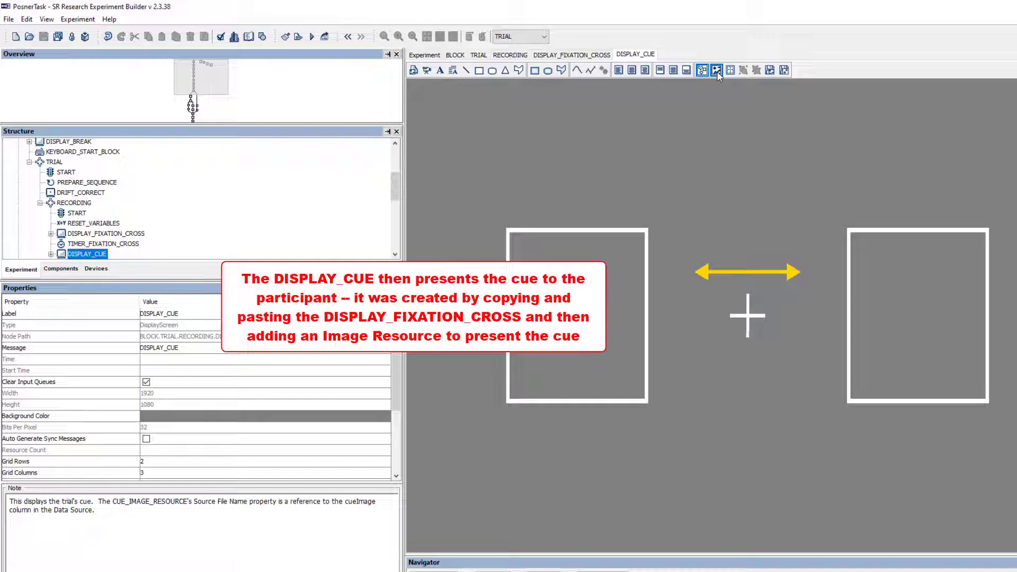
mouse_move(737, 118)
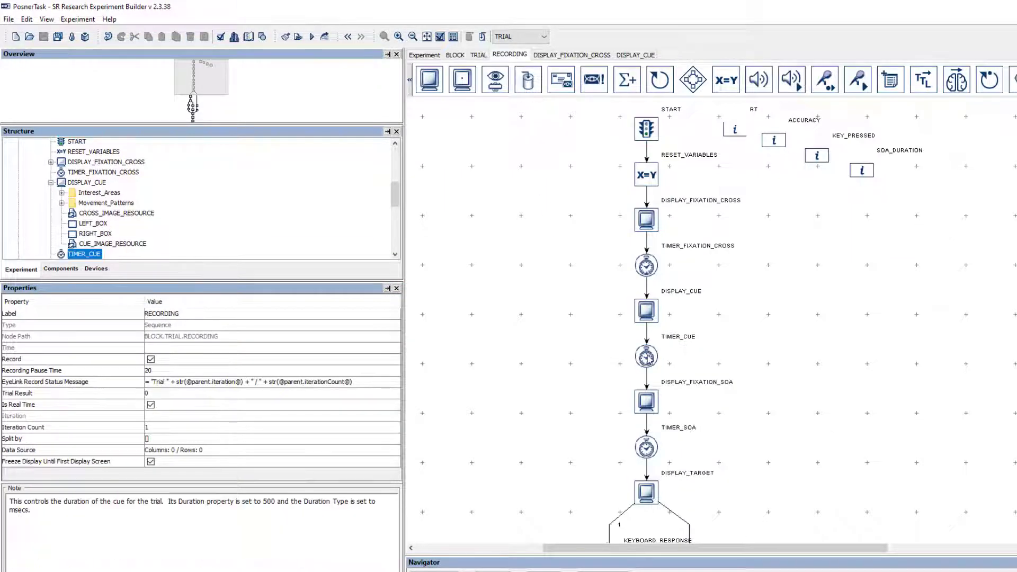
click(645, 356)
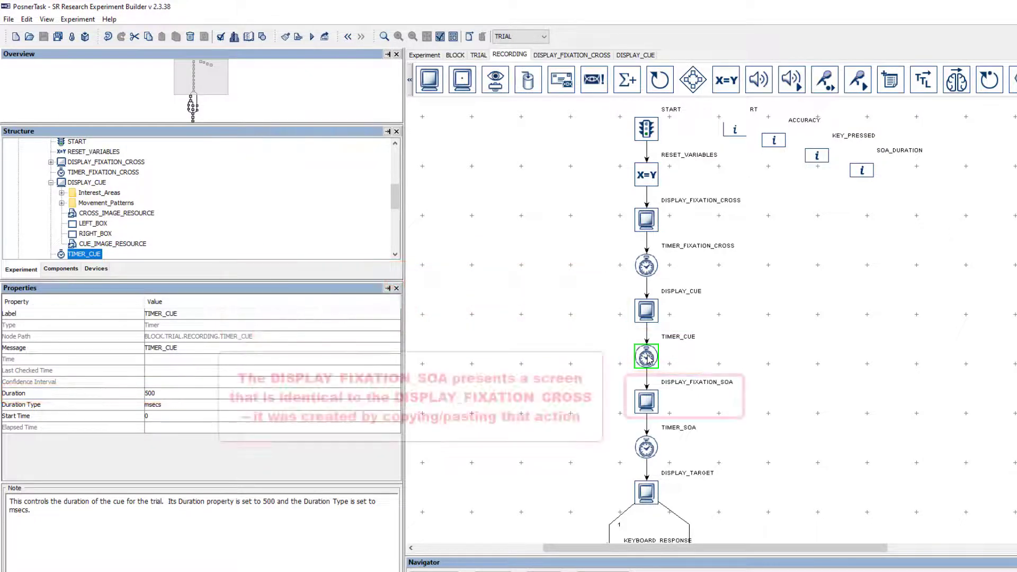
View the DISPLAY_FIXATION_SOA screen, the fixation layout without the cue, and return to the graph.
click(644, 401)
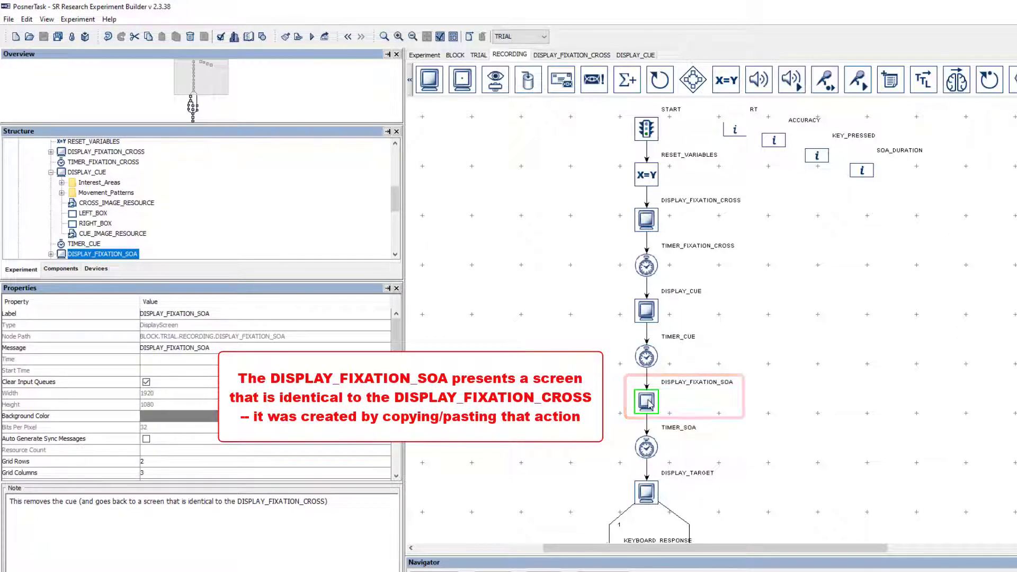
double_click(646, 401)
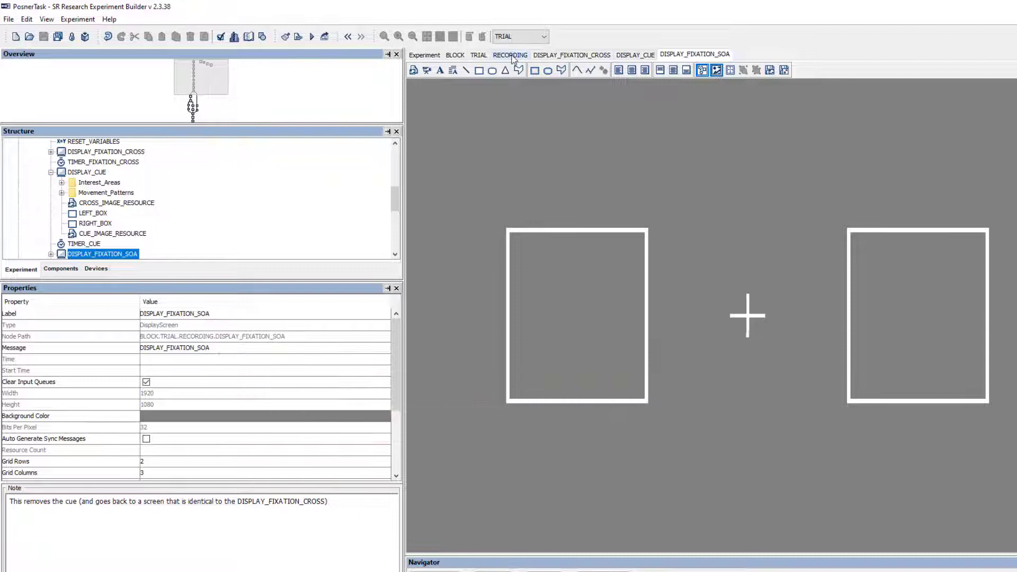
click(509, 55)
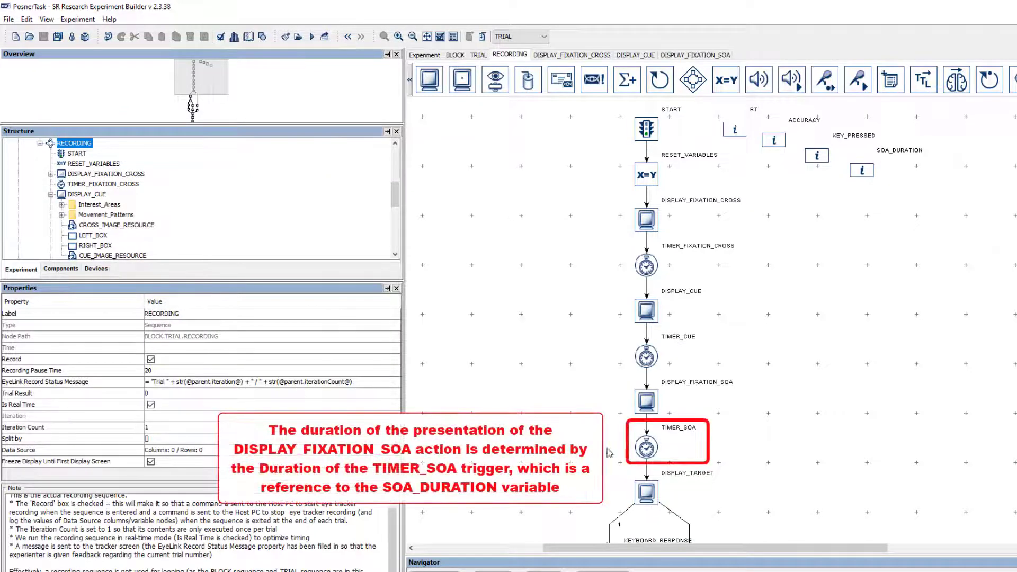
mouse_move(622, 454)
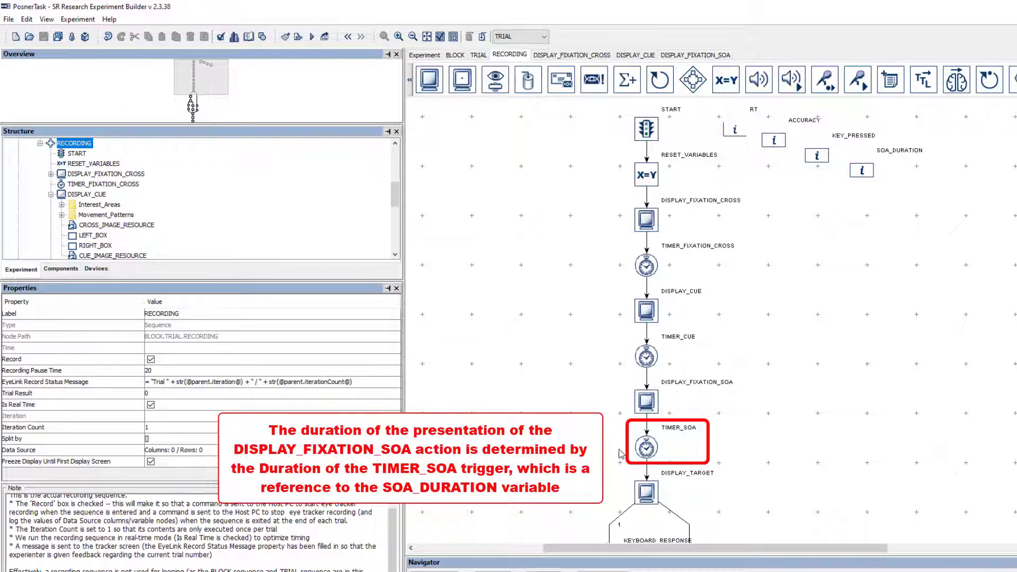
click(645, 446)
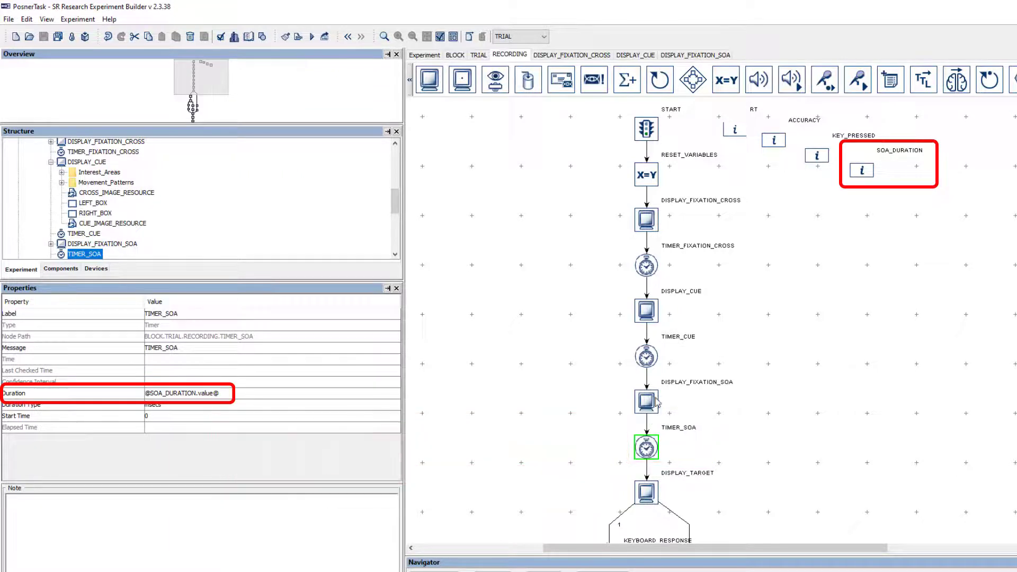
click(646, 174)
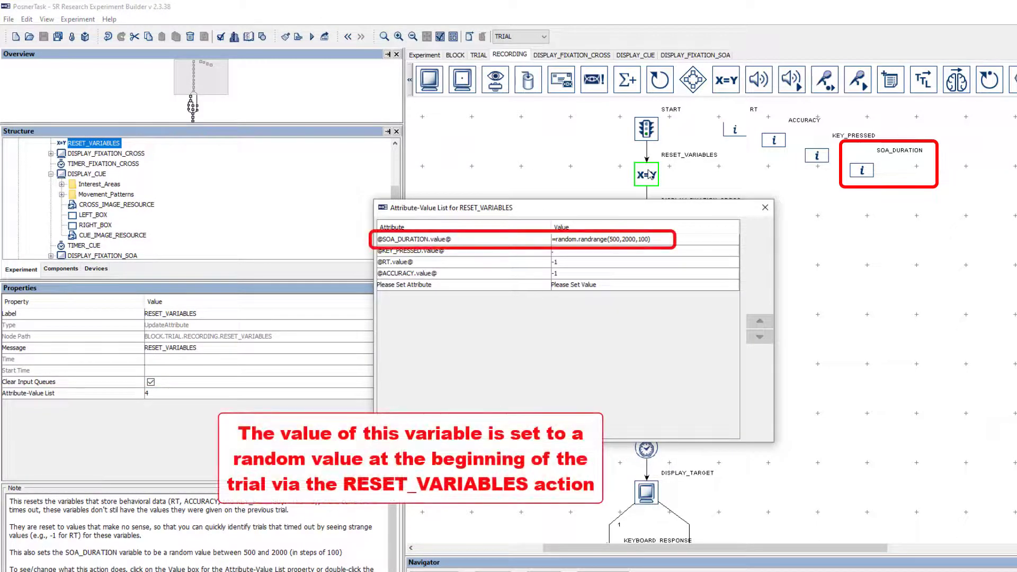
click(764, 207)
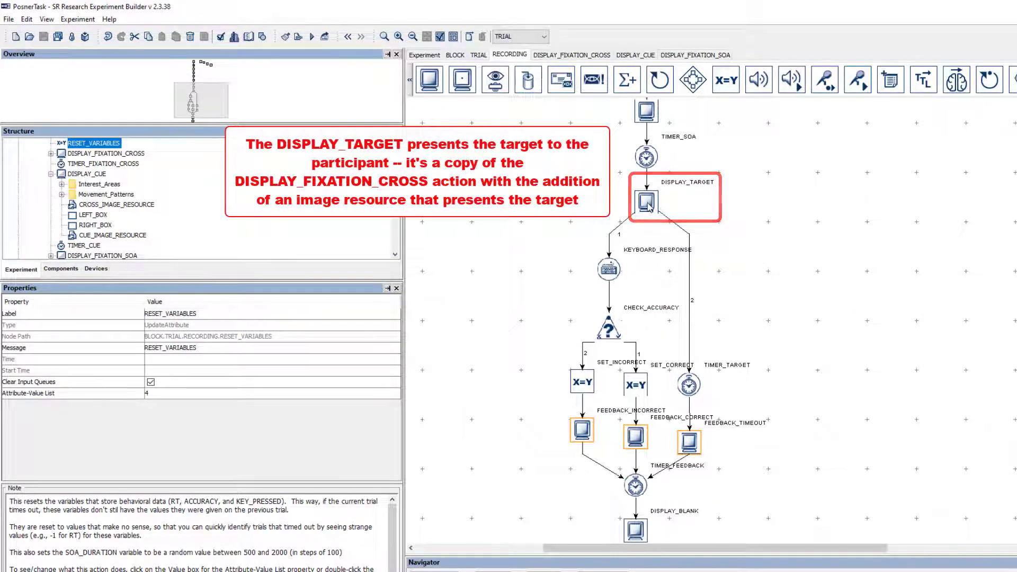
View the DISPLAY_TARGET star inside its placeholder box, then return to the RECORDING graph.
double_click(644, 202)
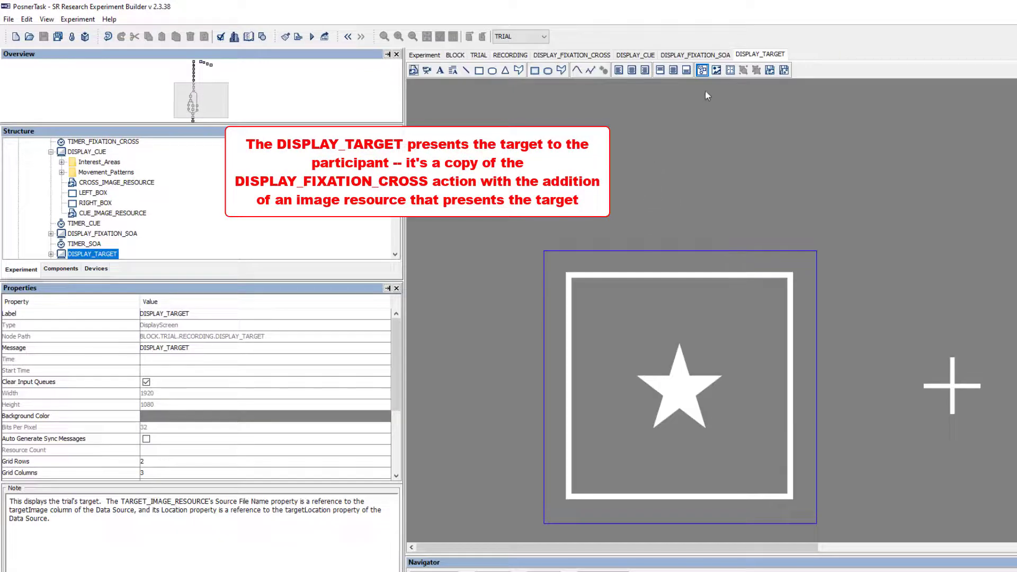
click(717, 70)
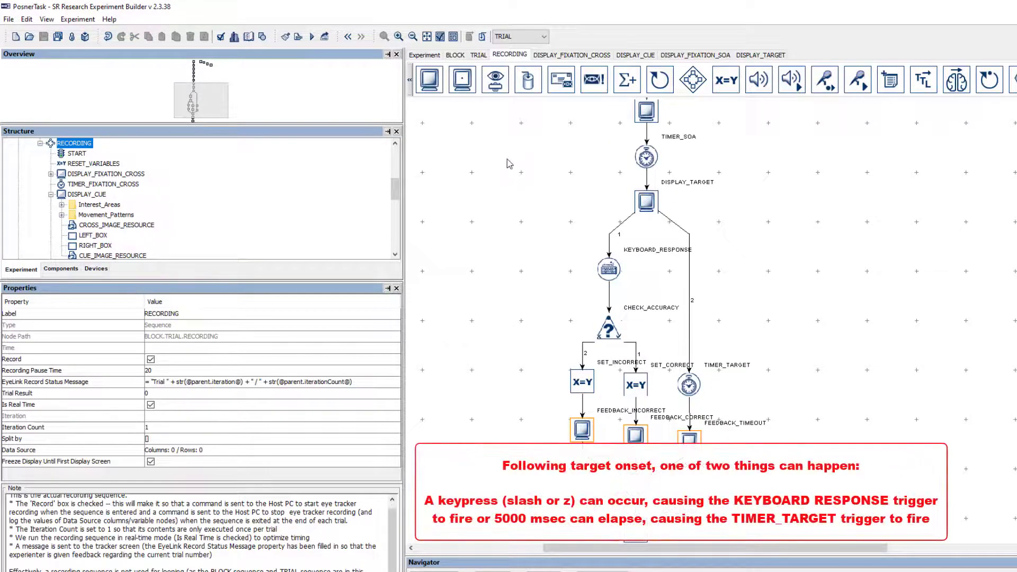
Check KEYBOARD_RESPONSE accepts Slash and z, and TIMER_TARGET times out at 5000 ms.
click(606, 268)
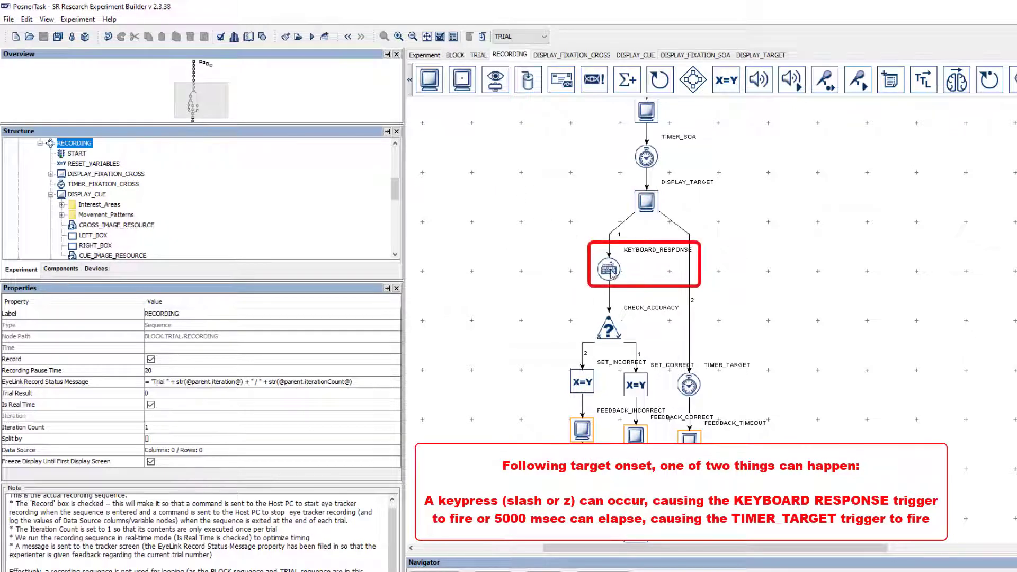
click(608, 268)
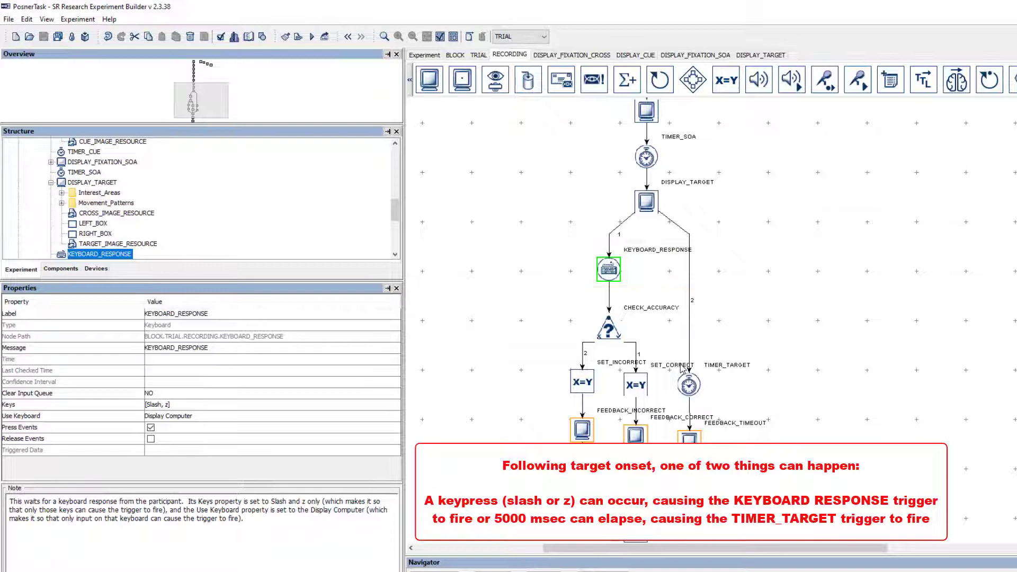
click(689, 384)
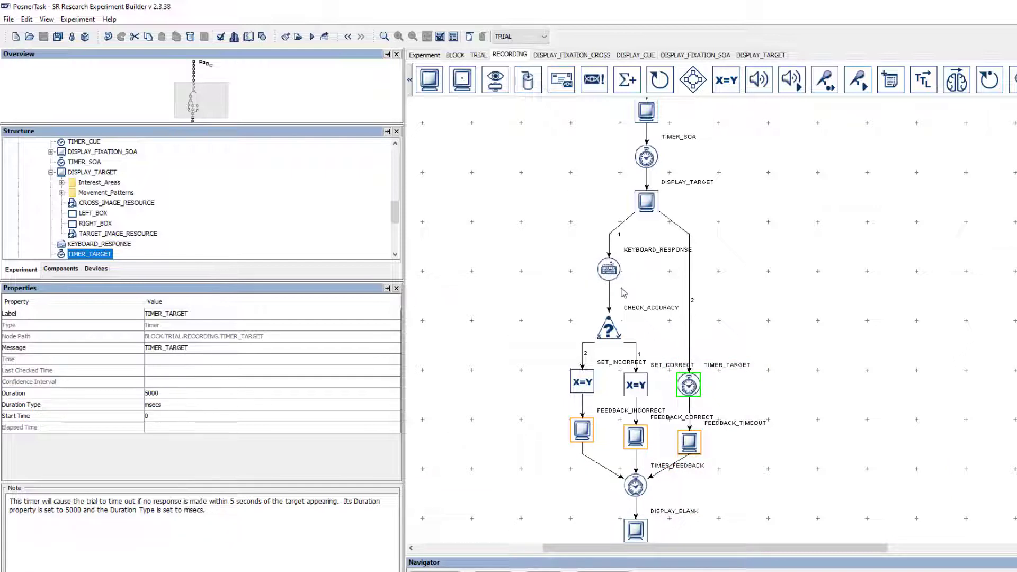
click(607, 268)
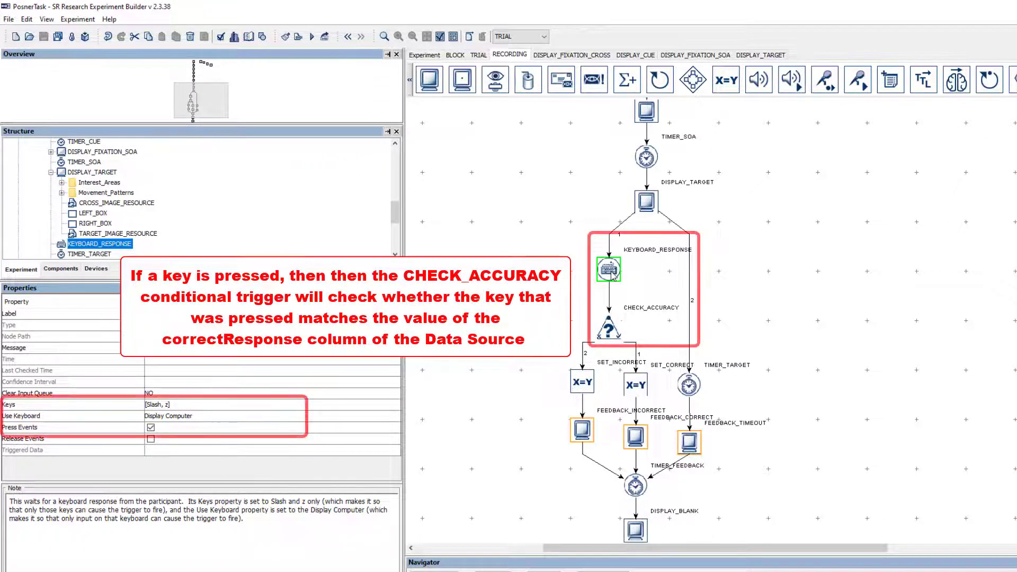
Compare CHECK_ACCURACY's key condition with the data source's correctResponse column.
click(607, 327)
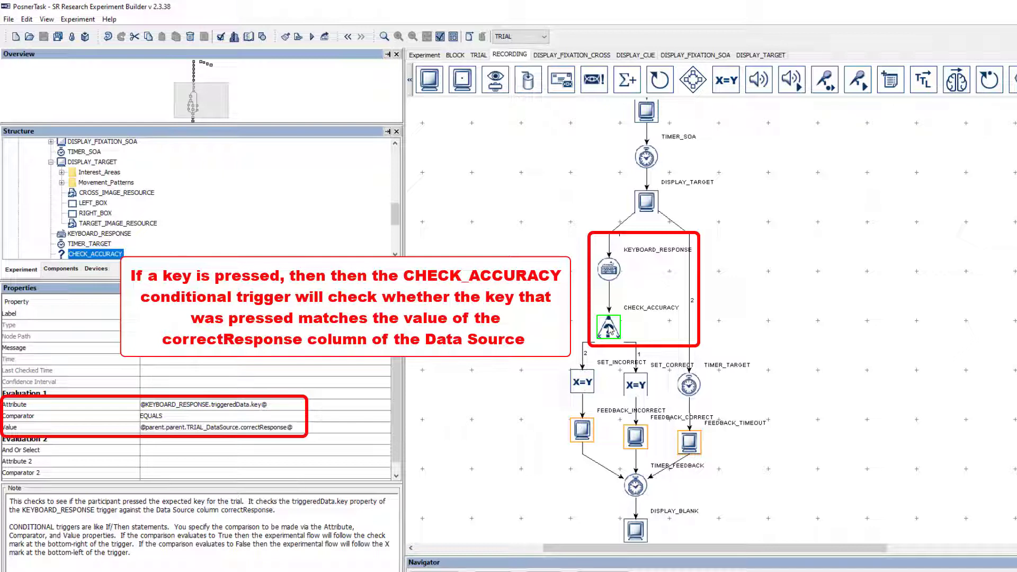
click(542, 36)
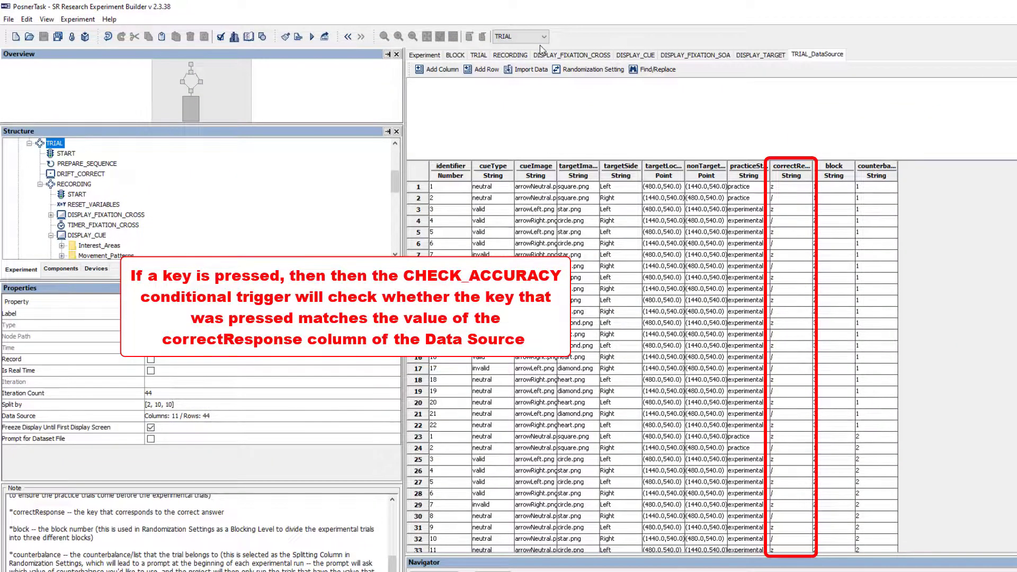
click(509, 55)
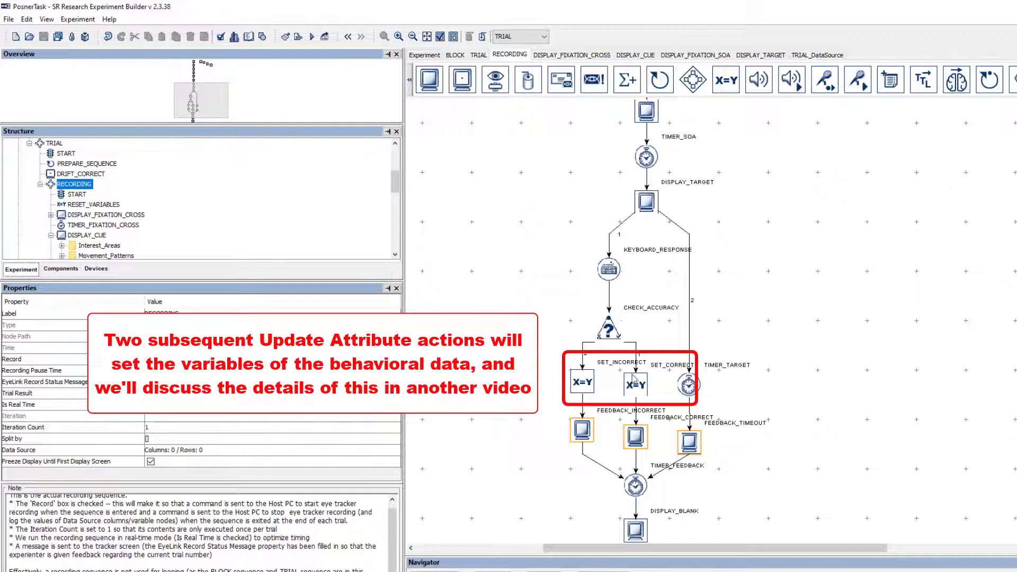
Review SET_CORRECT setting KEY_PRESSED, RT and ACCURACY to 1, then close its list.
double_click(634, 383)
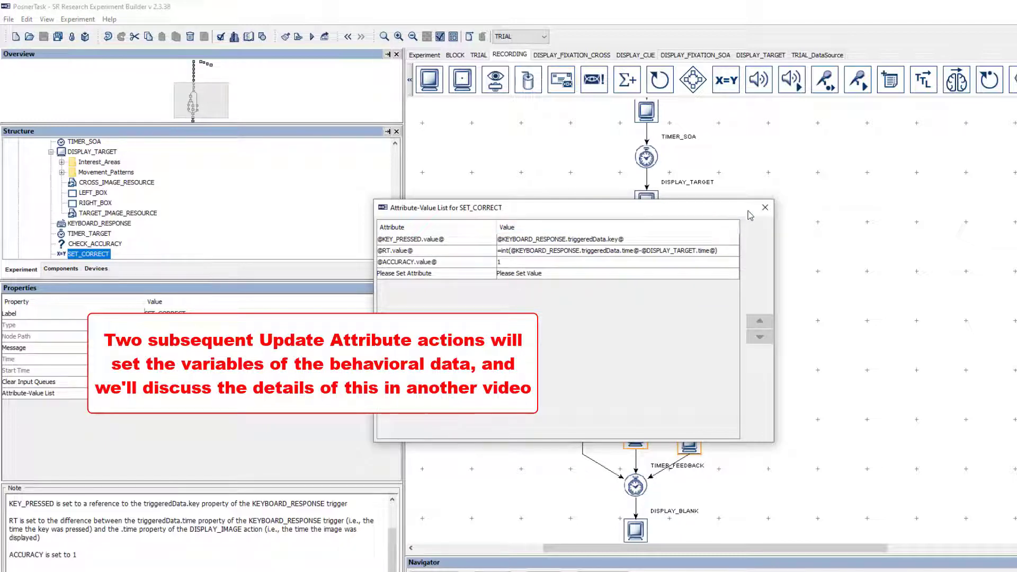
click(763, 208)
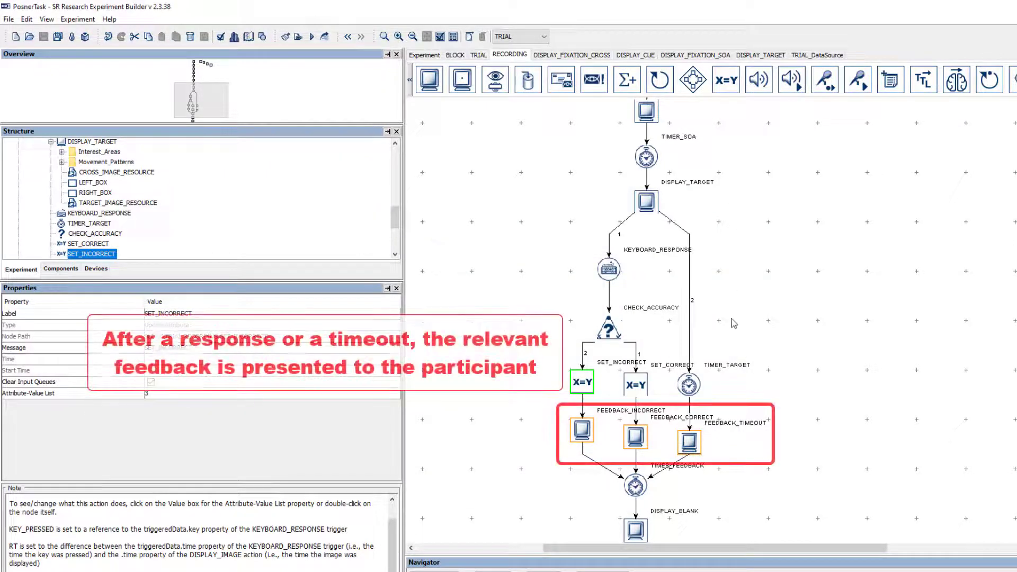
View the feedback screens and select TIMER_FEEDBACK to see its 2000 ms duration.
double_click(635, 434)
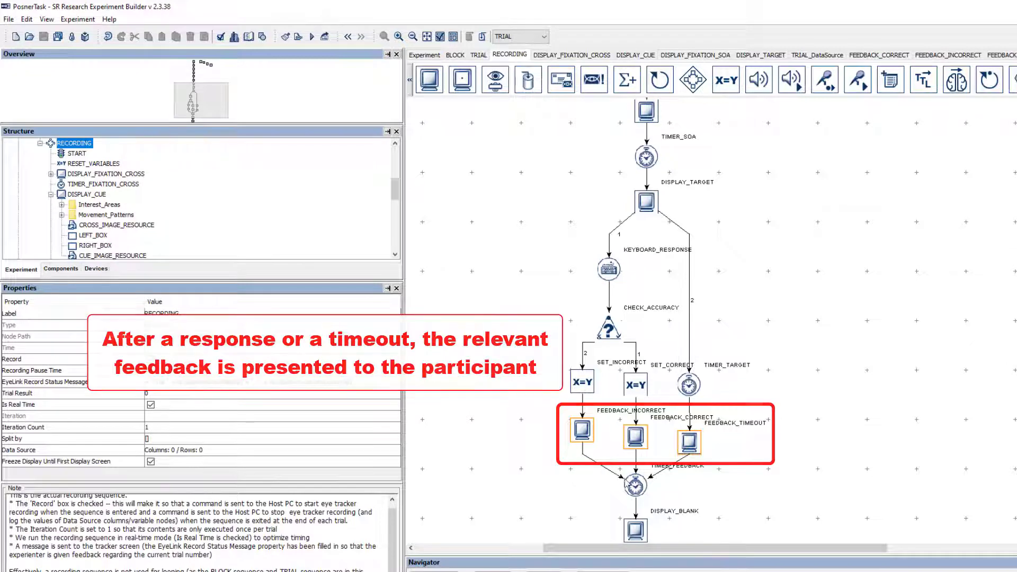
click(636, 485)
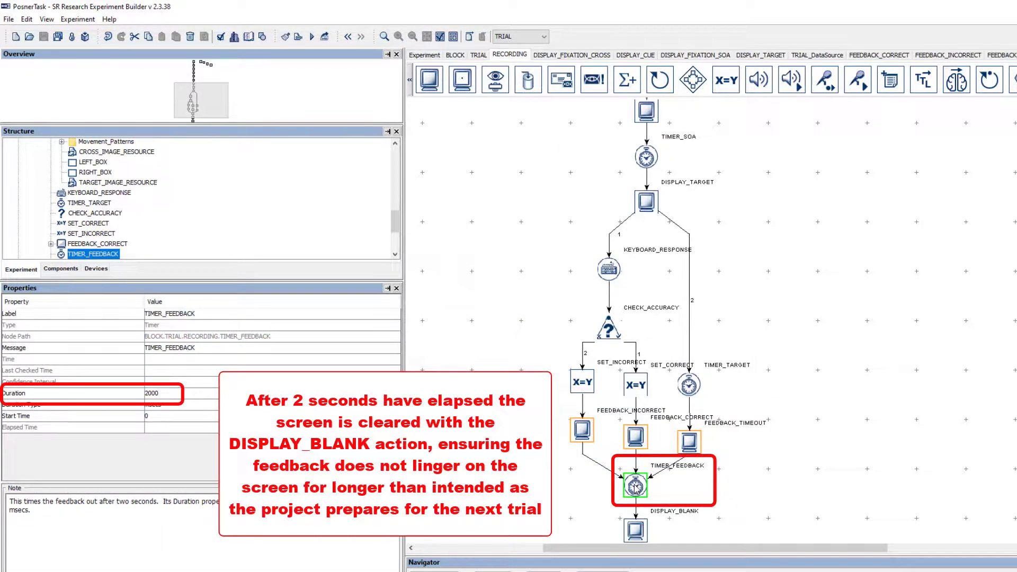
View the TRIAL sequence, return to RECORDING, and scroll down past DISPLAY_BLANK.
click(635, 531)
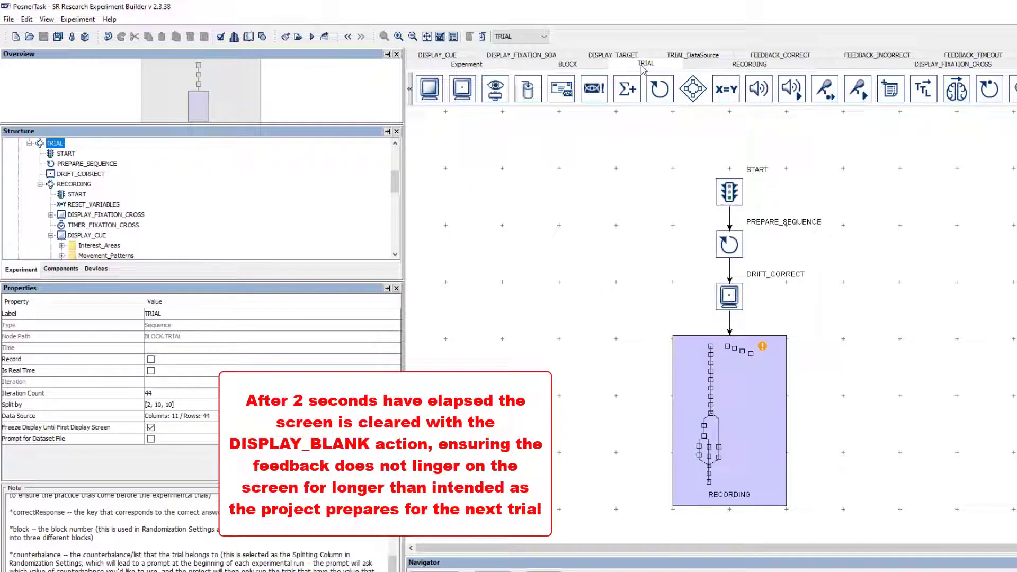
click(728, 244)
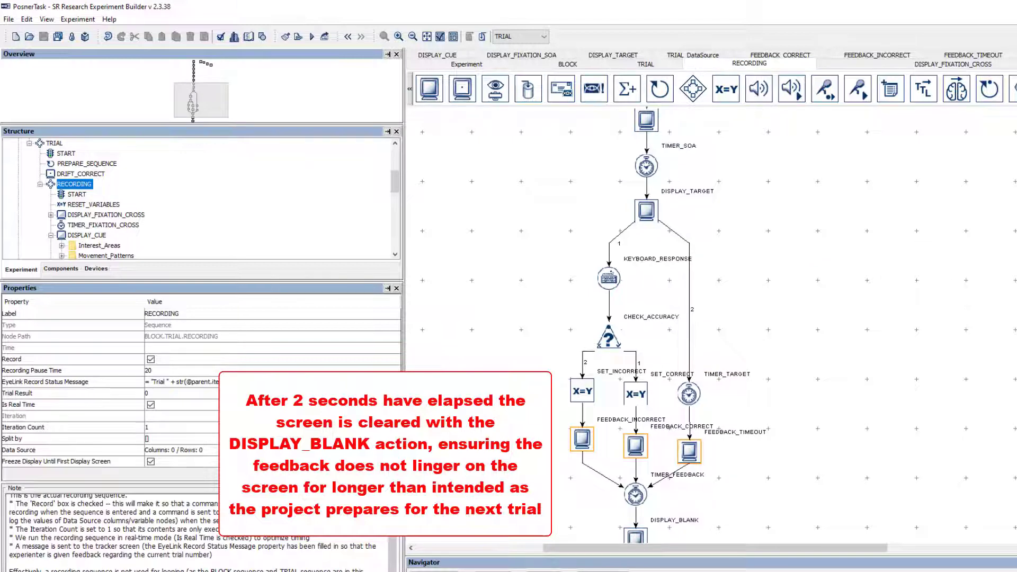
scroll(down, 3)
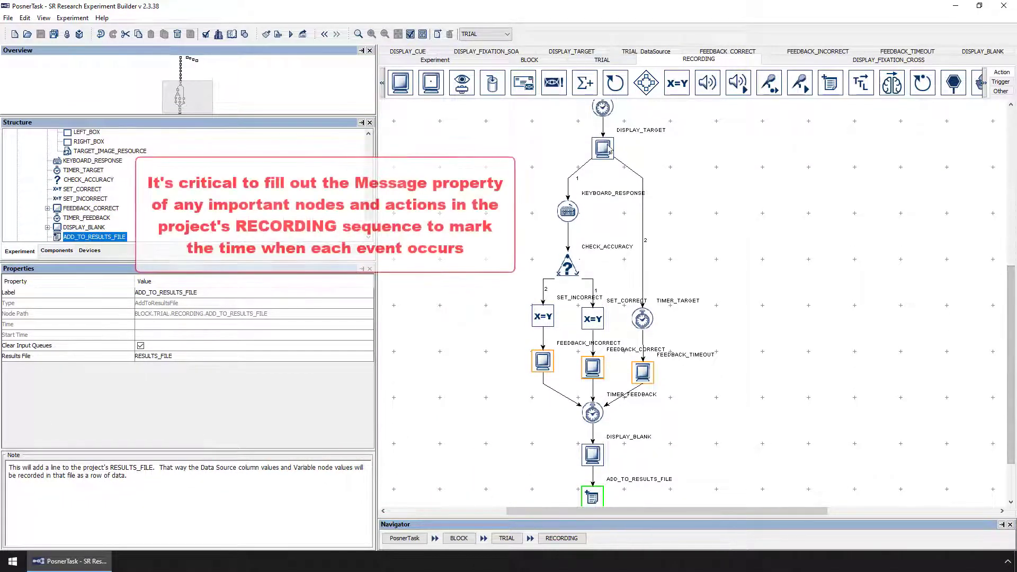
Check Message properties of DISPLAY_TARGET, KEYBOARD_RESPONSE, FEEDBACK_INCORRECT and FEEDBACK_TIMEOUT.
click(602, 147)
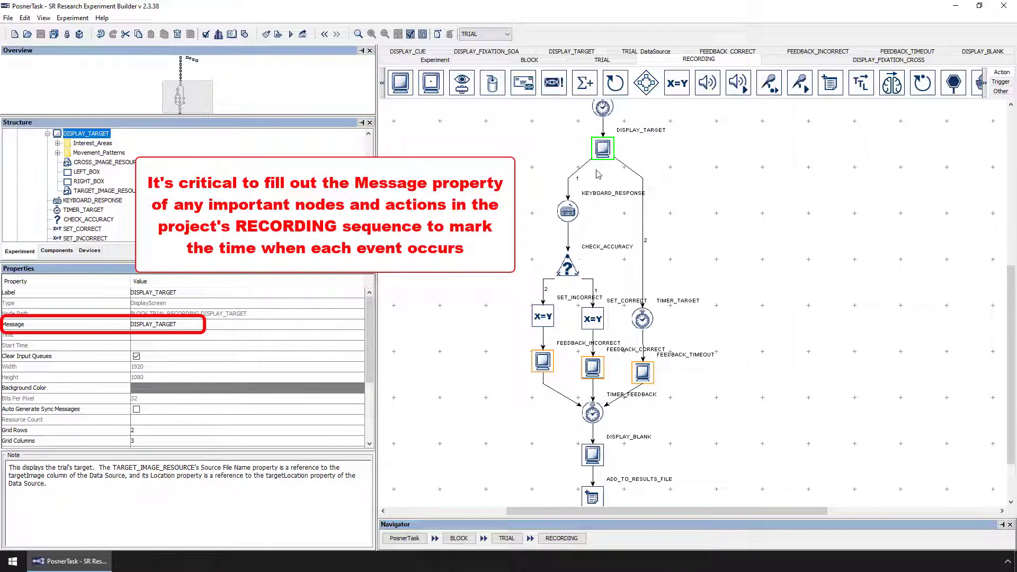
click(566, 211)
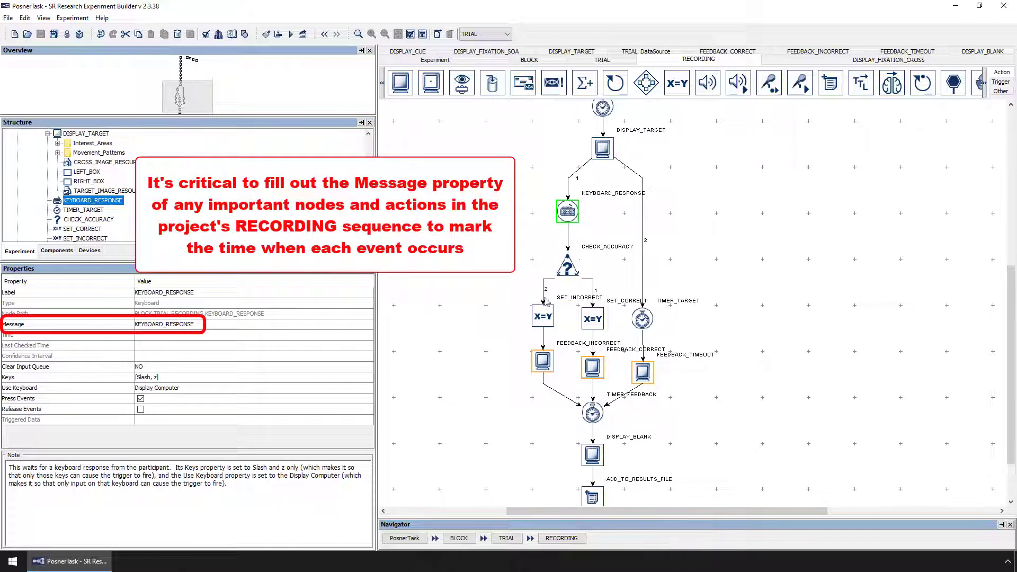
click(541, 361)
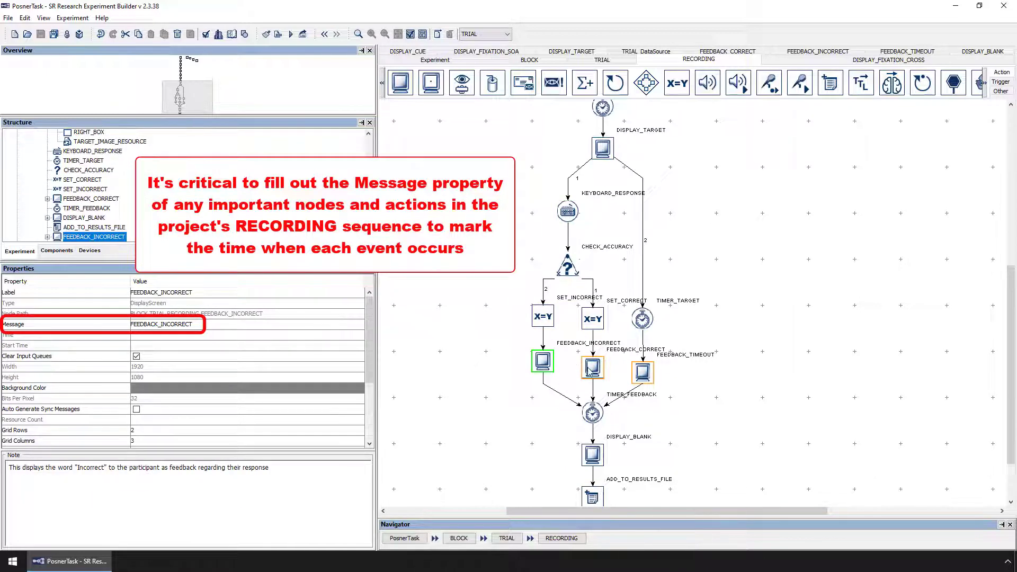
click(641, 370)
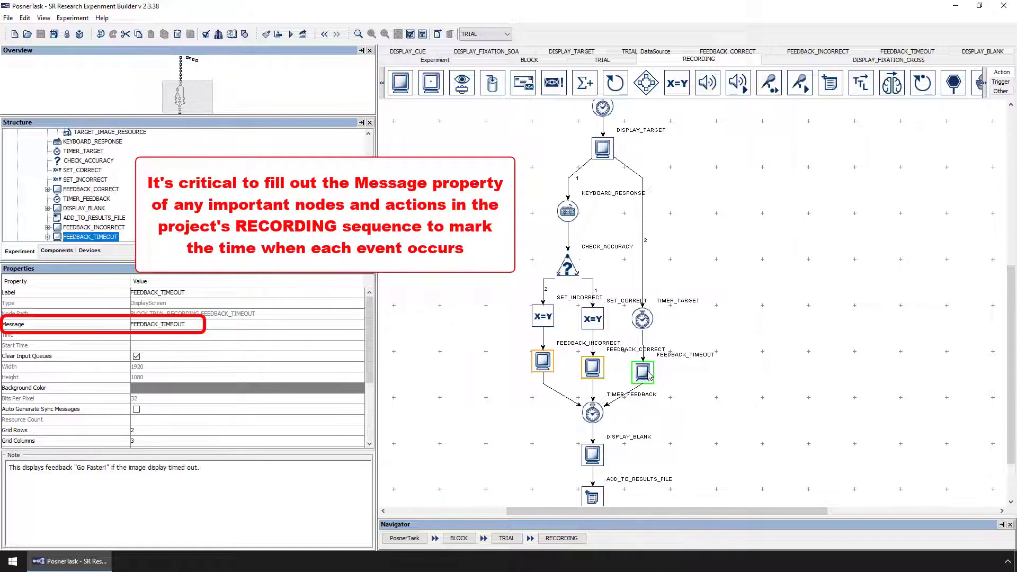
click(602, 147)
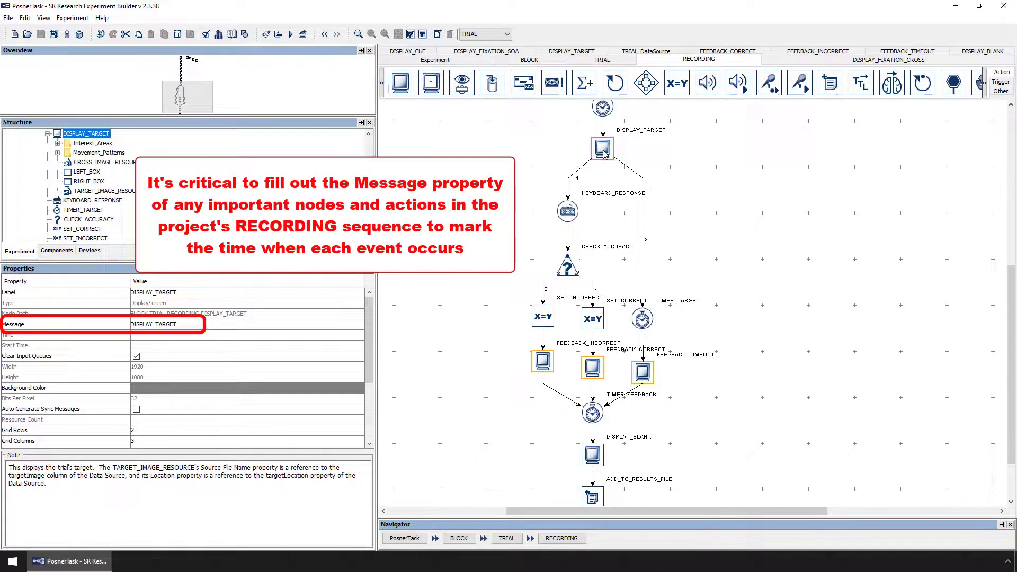